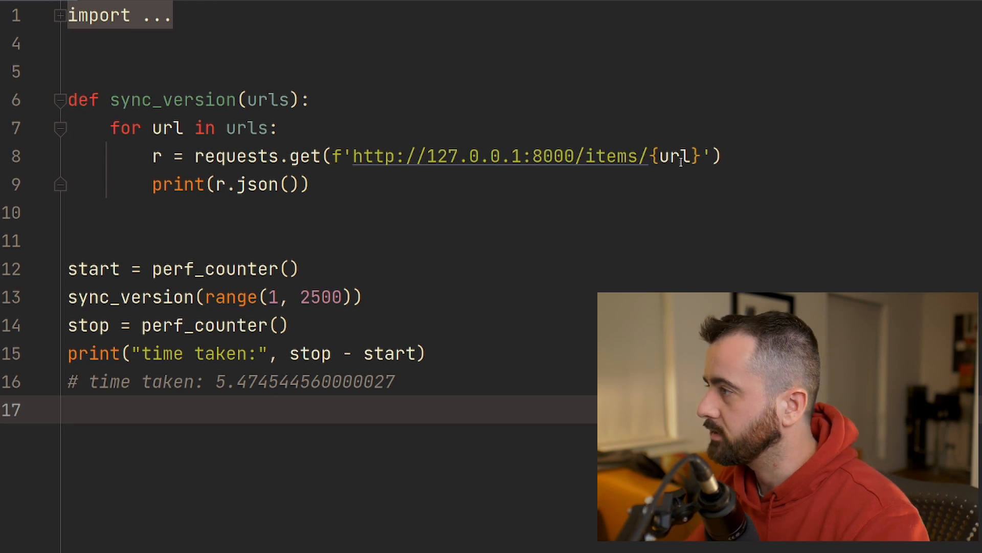
mouse_move(373, 161)
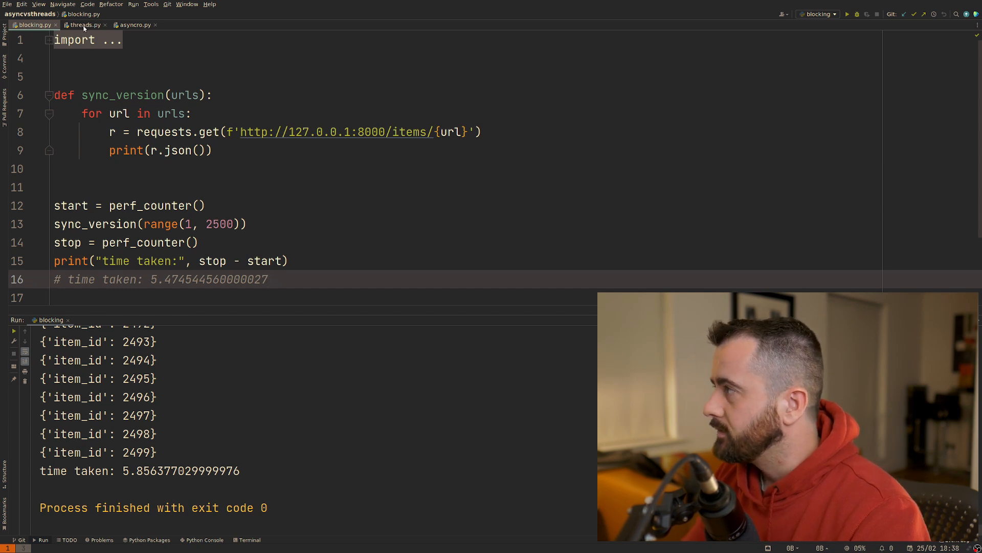
Switch to threads.py, the ThreadPoolExecutor version mapping get_data over the URLs
left_click(89, 25)
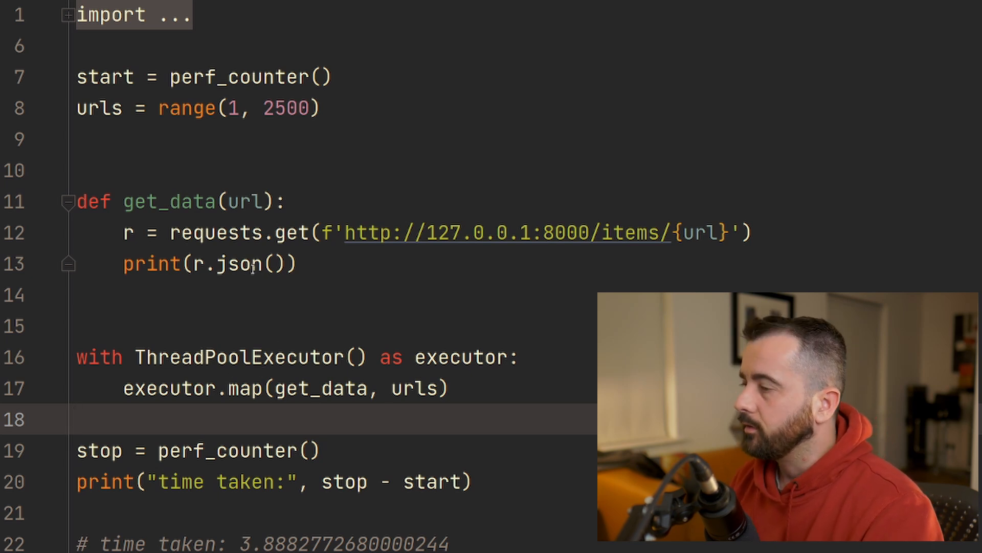
mouse_move(250, 263)
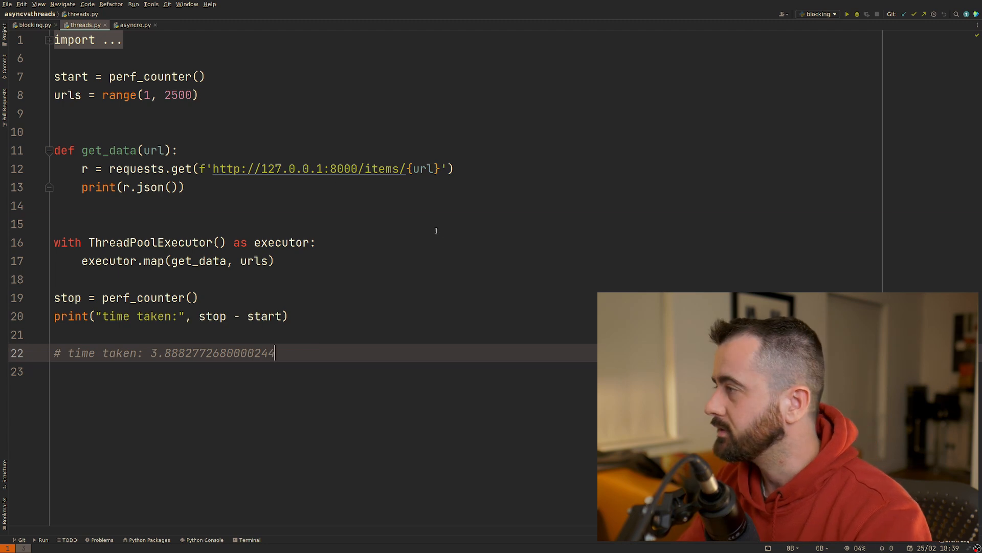
Run threads.py so the 'threads' run configuration is active
left_click(846, 13)
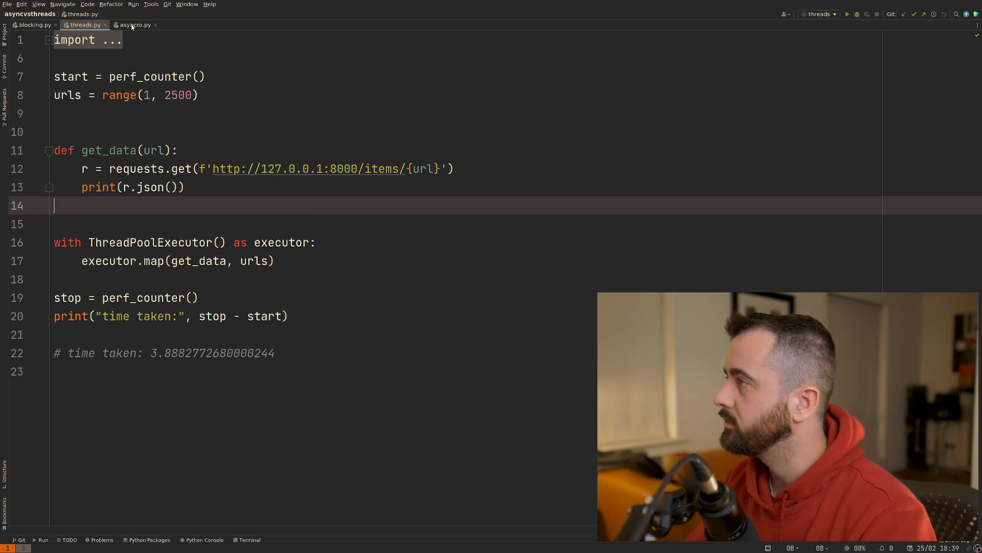
Switch to asyncro.py and run it from the __main__ gutter arrow
left_click(134, 25)
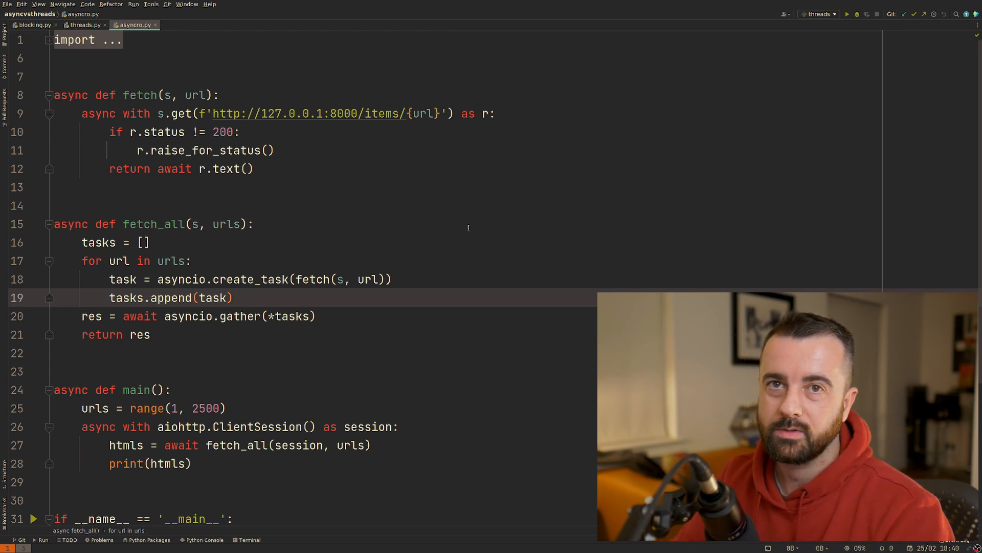
mouse_move(513, 235)
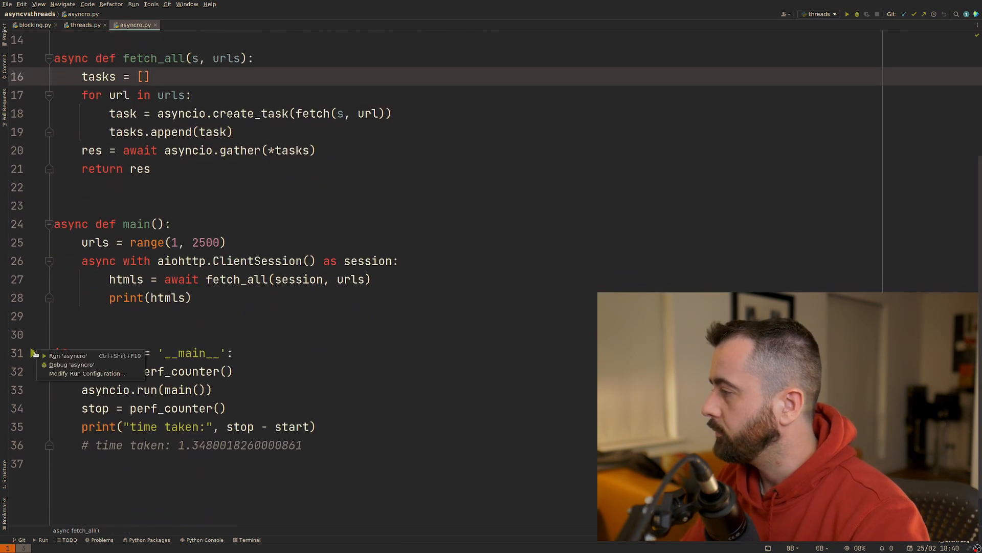
left_click(68, 355)
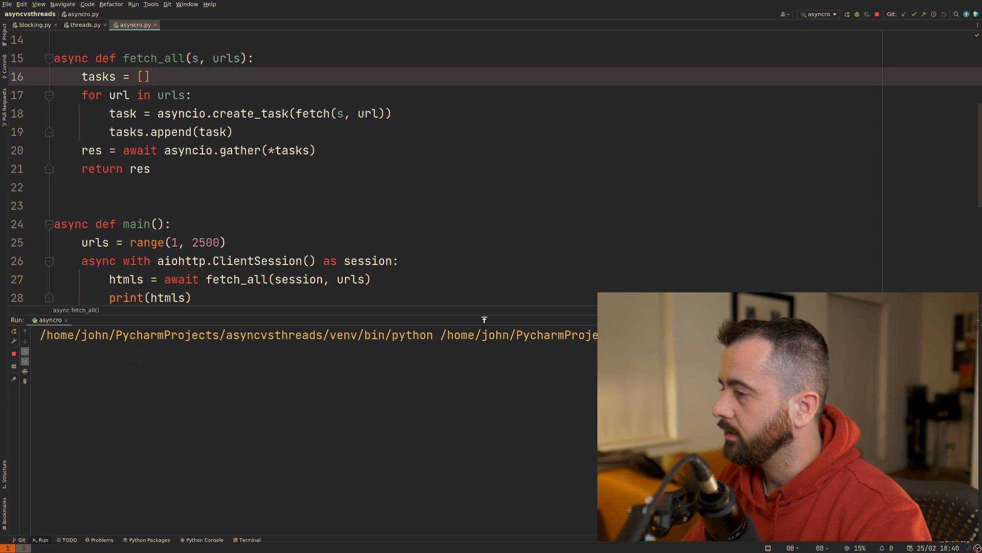